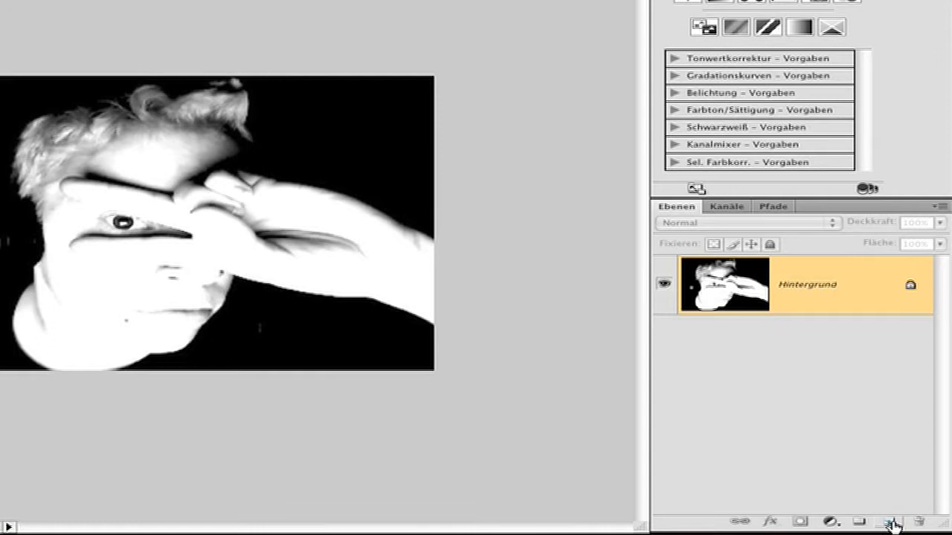
# - Add a new empty layer above the portrait photo
pyautogui.click(889, 521)
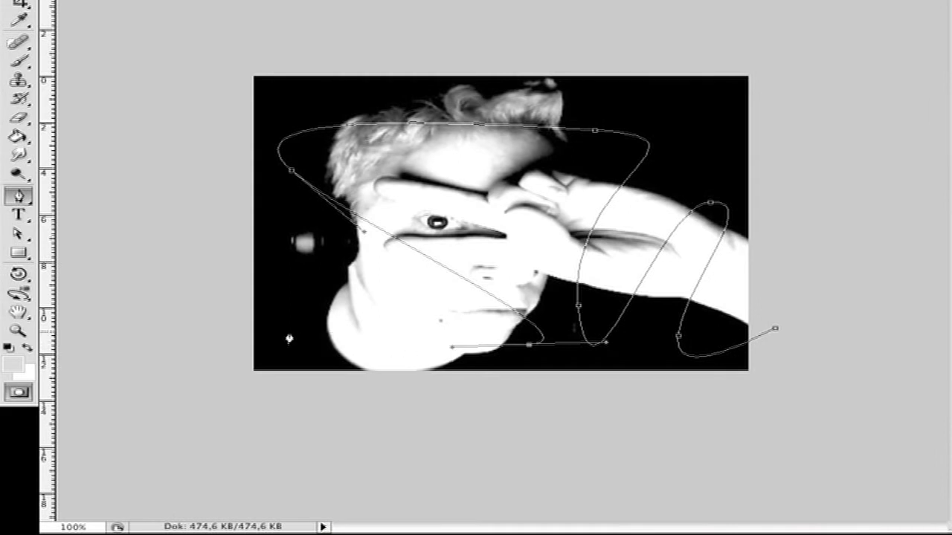
pyautogui.moveTo(233, 336)
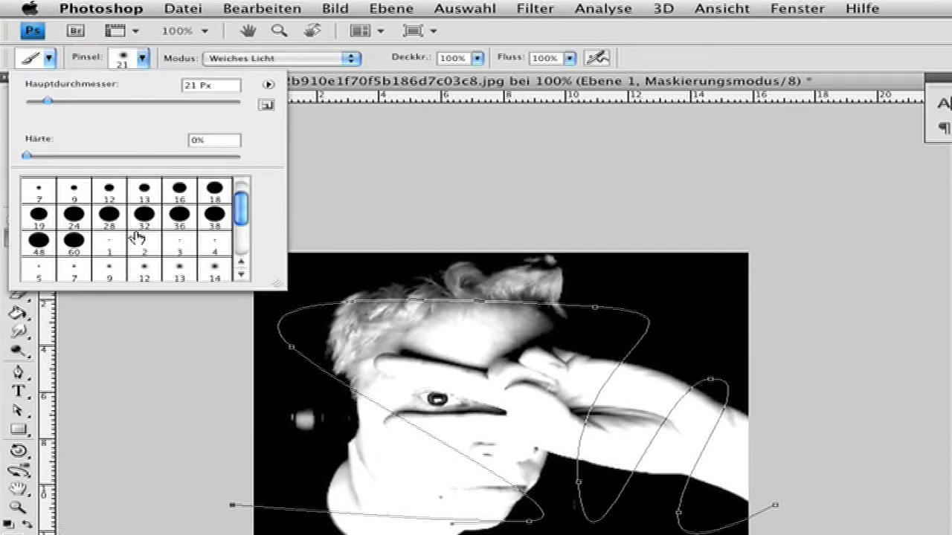
# - With the soft 21 px brush set, start picking a new foreground colour from the swatch
pyautogui.scroll(3)
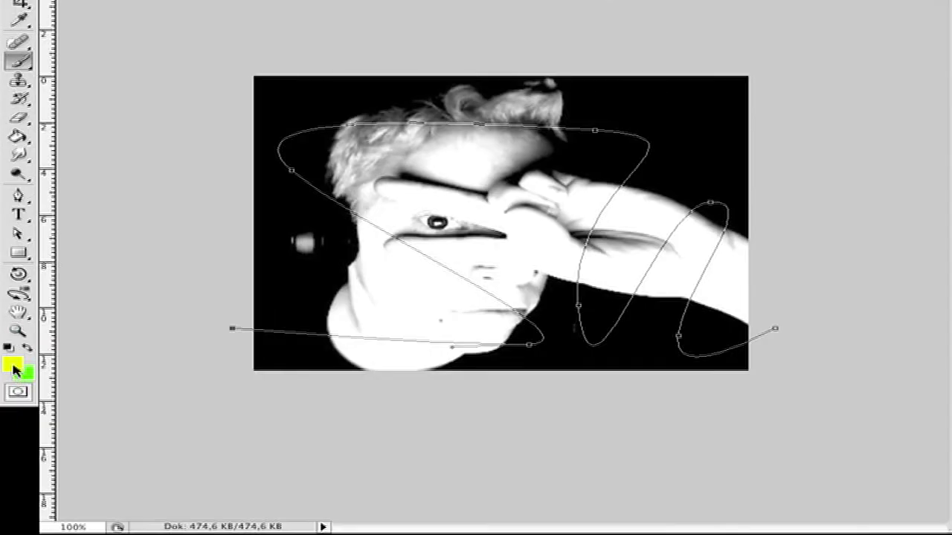
pyautogui.click(18, 364)
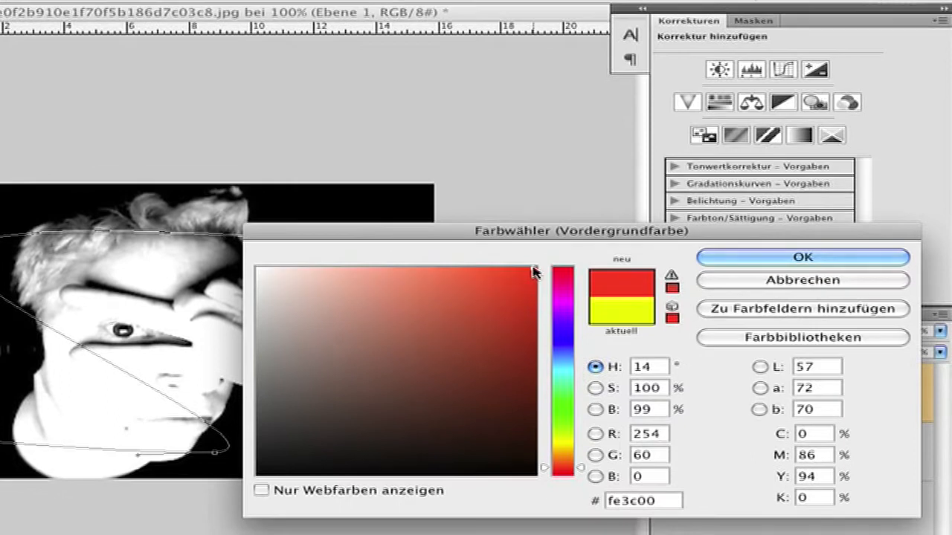
# - Confirm red (fe3c00) as the foreground colour for stroking the path
pyautogui.click(803, 255)
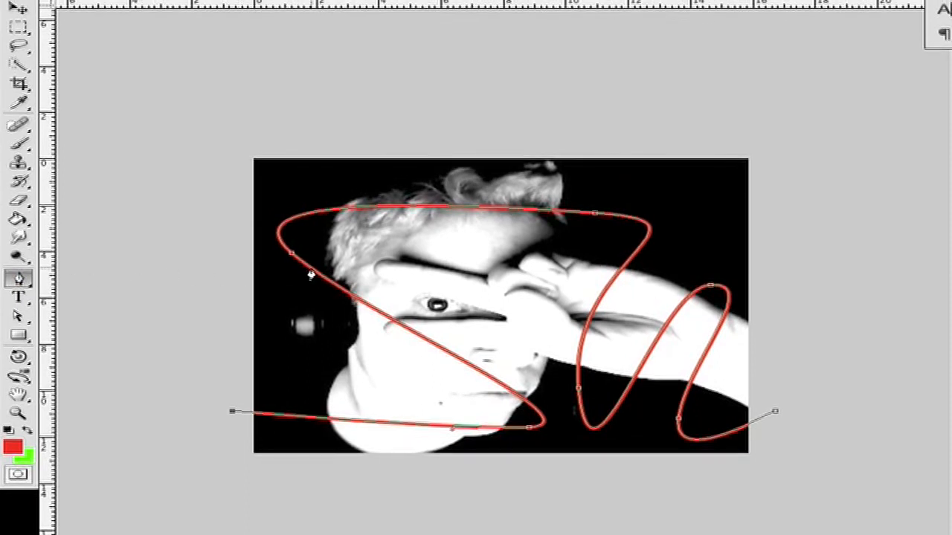
pyautogui.moveTo(312, 271)
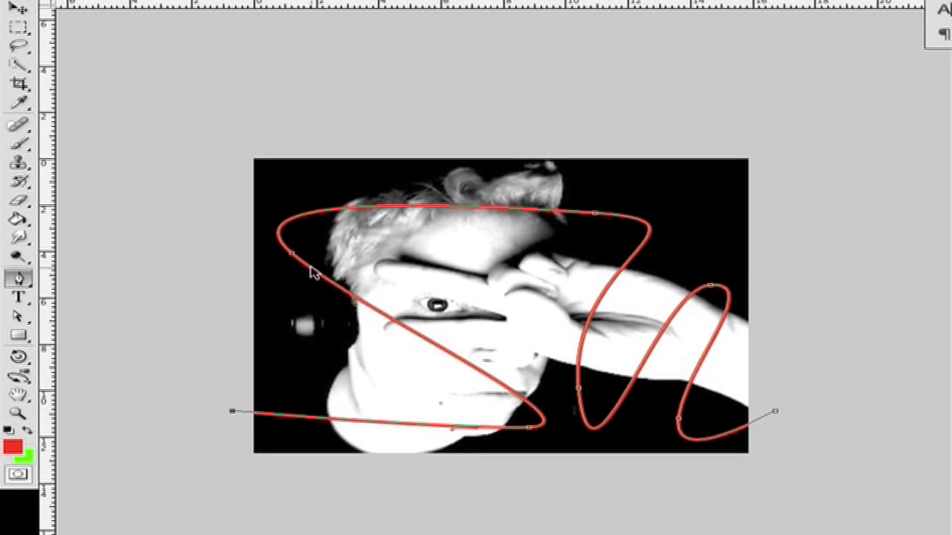
# - Delete the helper path via Pfad löschen, leaving only the red line
pyautogui.rightClick(312, 271)
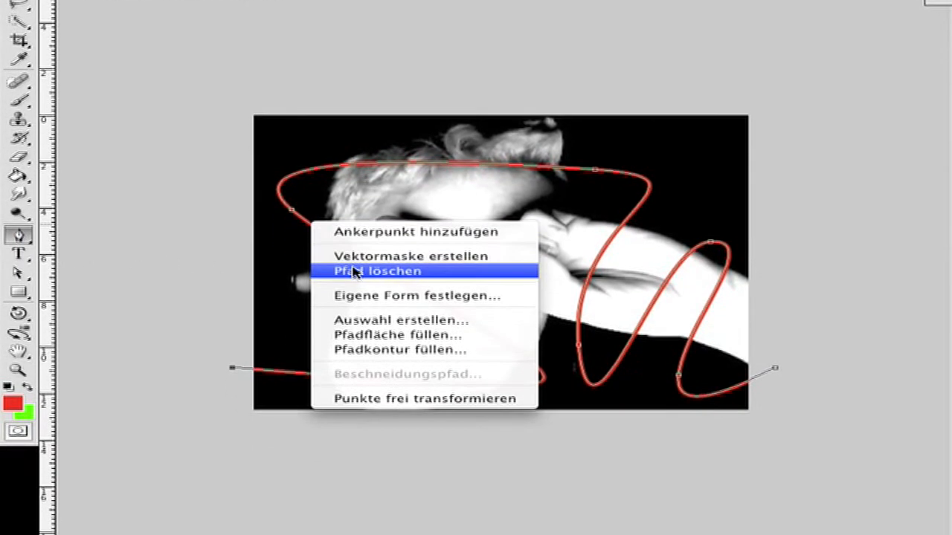
pyautogui.click(378, 270)
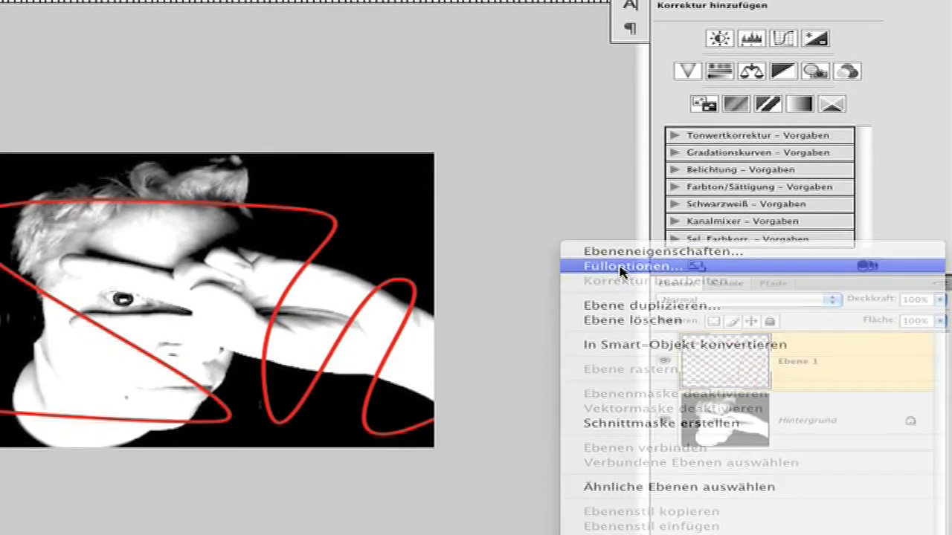
# - Enable Schein nach außen on the line layer with a red colour at 100% opacity
pyautogui.click(632, 266)
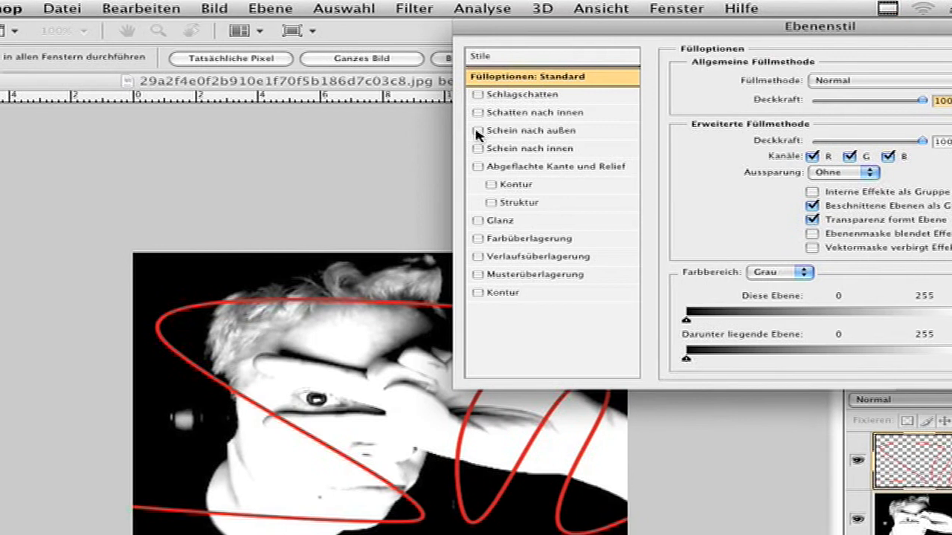
pyautogui.click(477, 131)
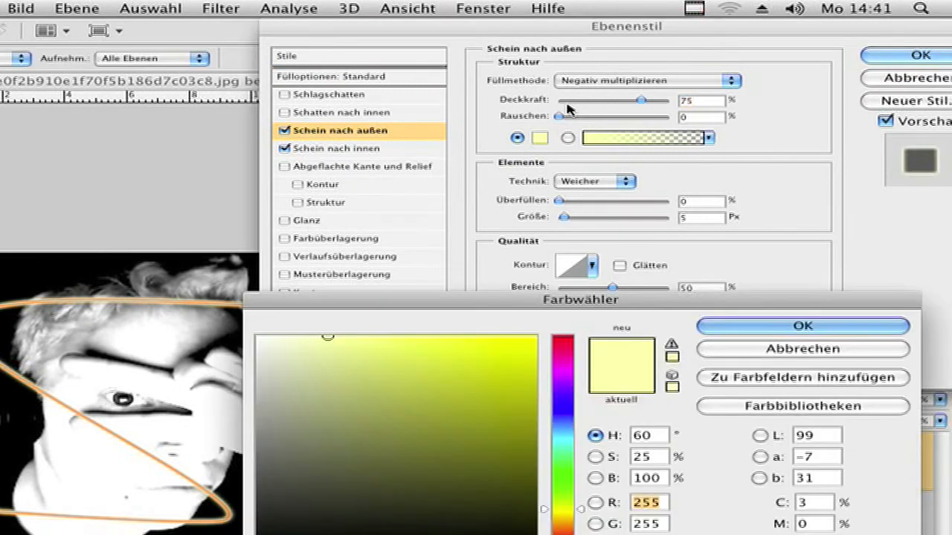
pyautogui.moveTo(564, 342); pyautogui.dragTo(573, 365)
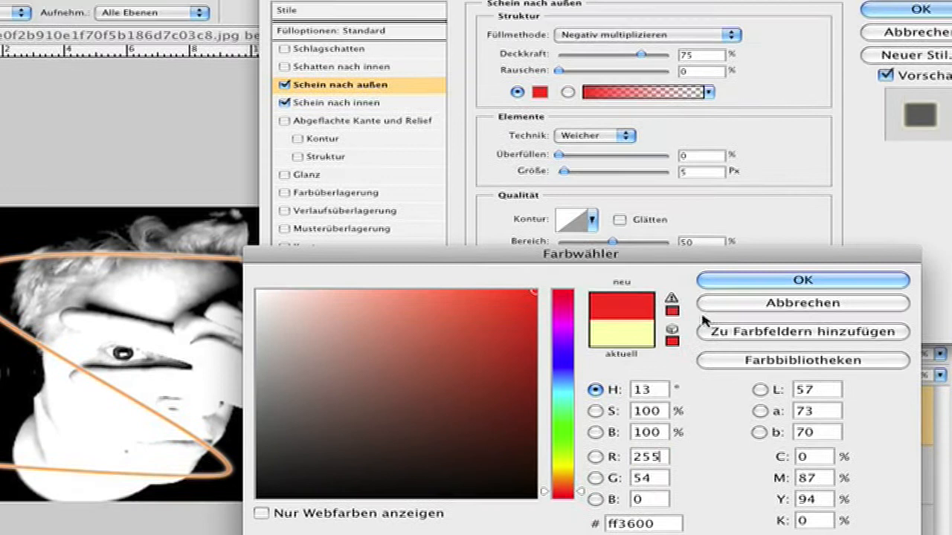
pyautogui.click(803, 280)
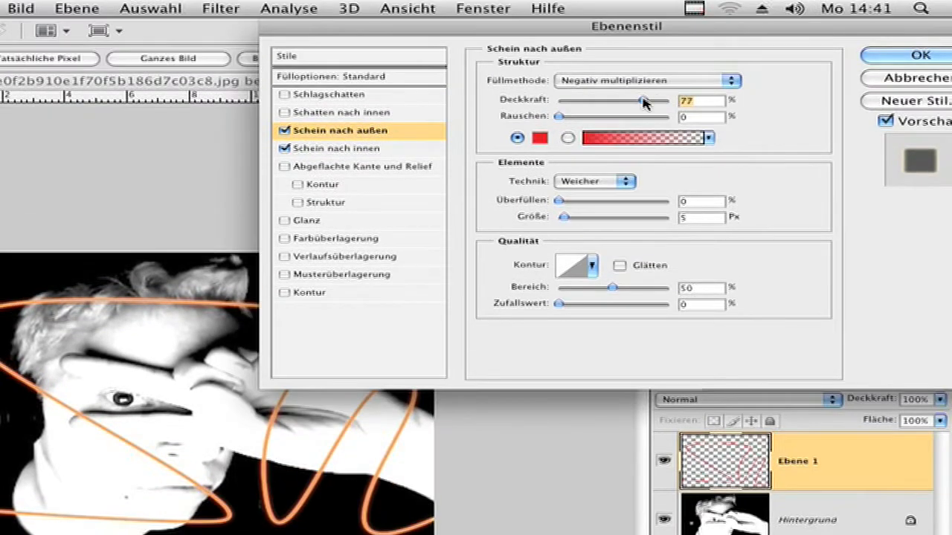
pyautogui.moveTo(641, 101); pyautogui.dragTo(669, 101)
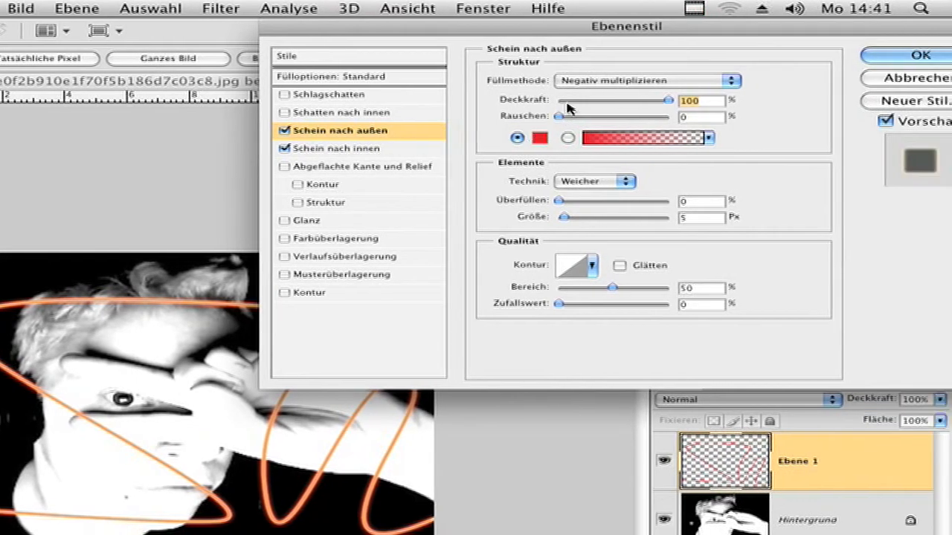
pyautogui.moveTo(608, 110)
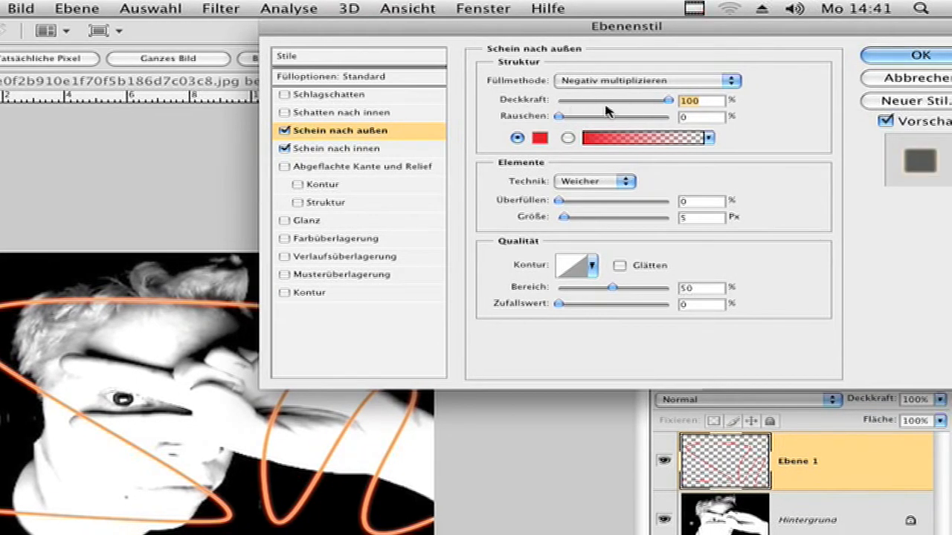
# - Set Schein nach innen to red, 100% opacity and a 2 px size
pyautogui.click(337, 148)
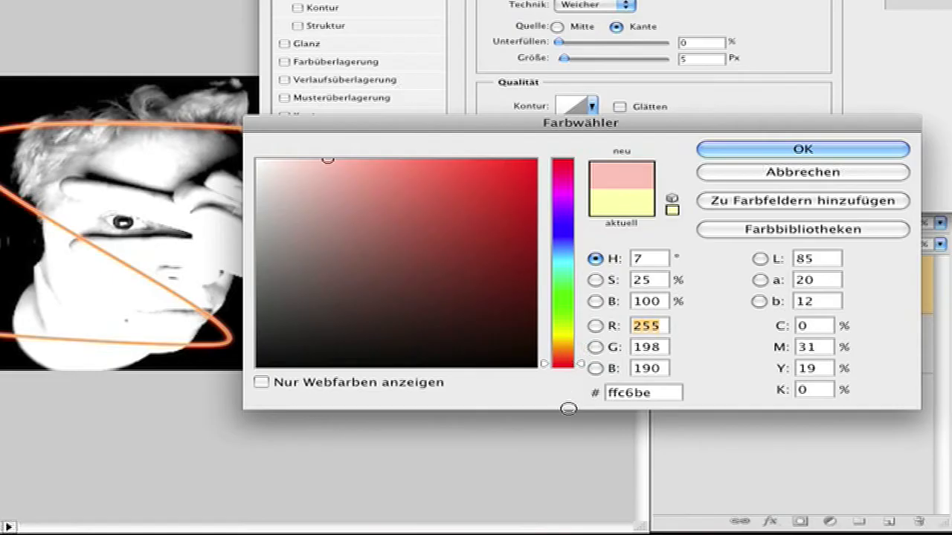
pyautogui.click(804, 149)
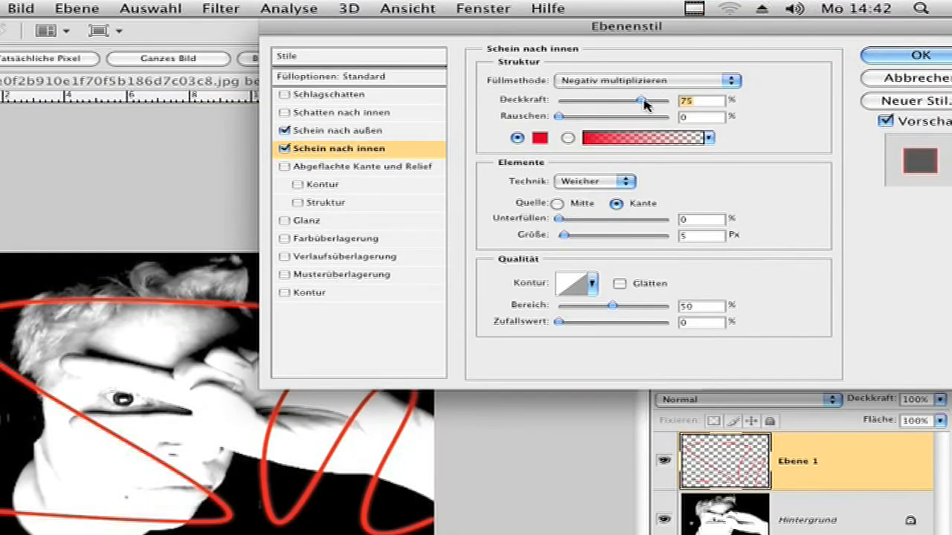
pyautogui.moveTo(641, 101); pyautogui.dragTo(666, 101)
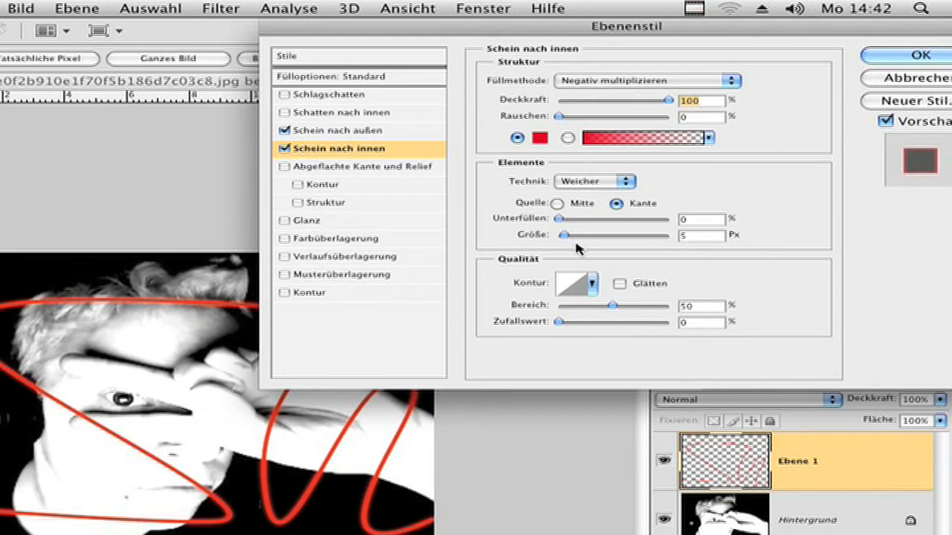
pyautogui.moveTo(543, 241)
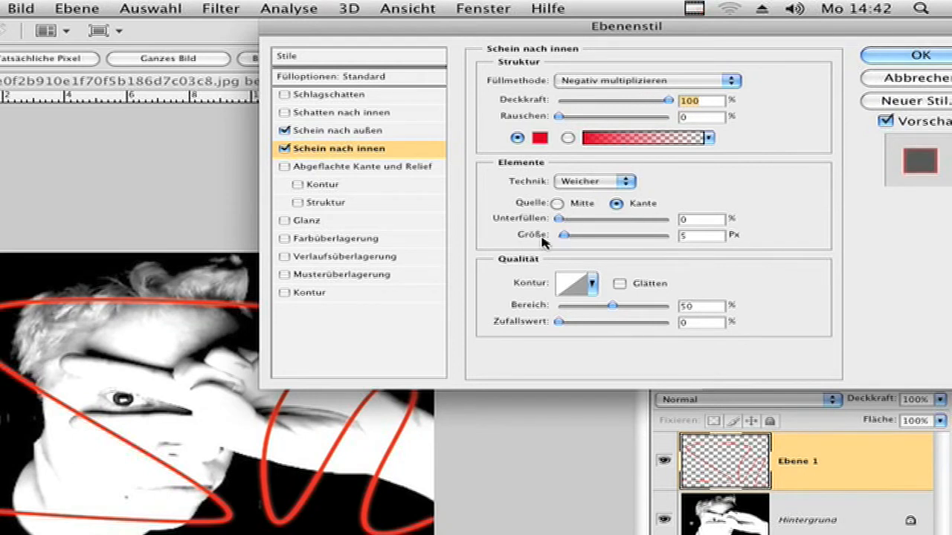
pyautogui.moveTo(564, 235); pyautogui.dragTo(583, 235)
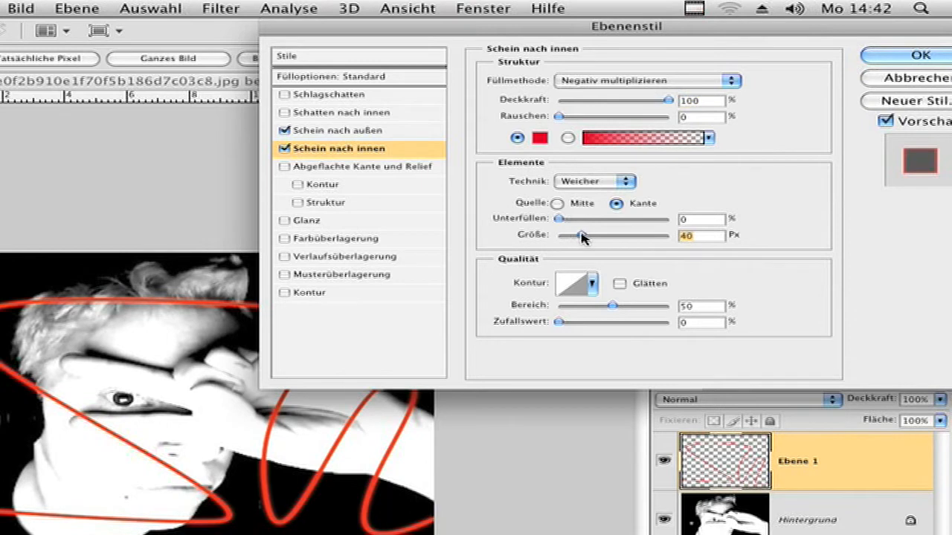
pyautogui.moveTo(583, 236); pyautogui.dragTo(559, 235)
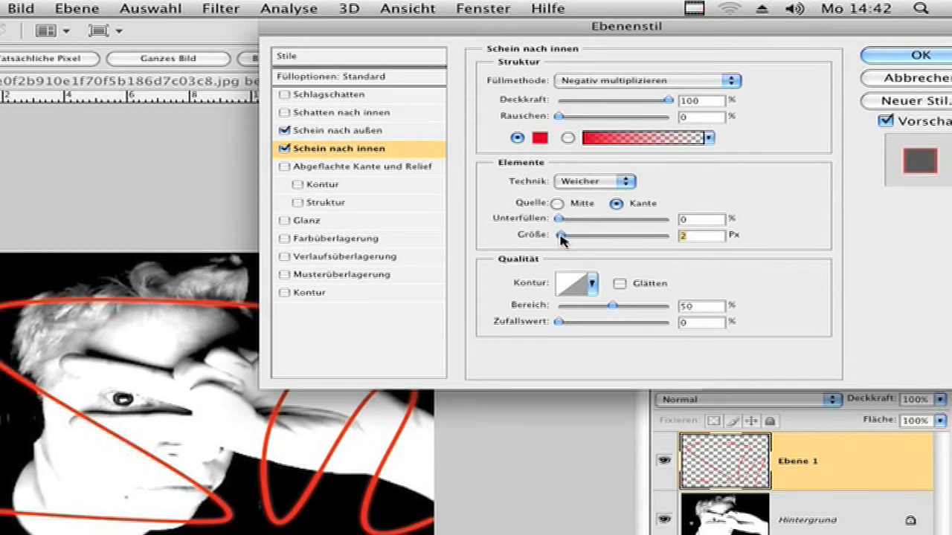
pyautogui.moveTo(559, 235); pyautogui.dragTo(567, 235)
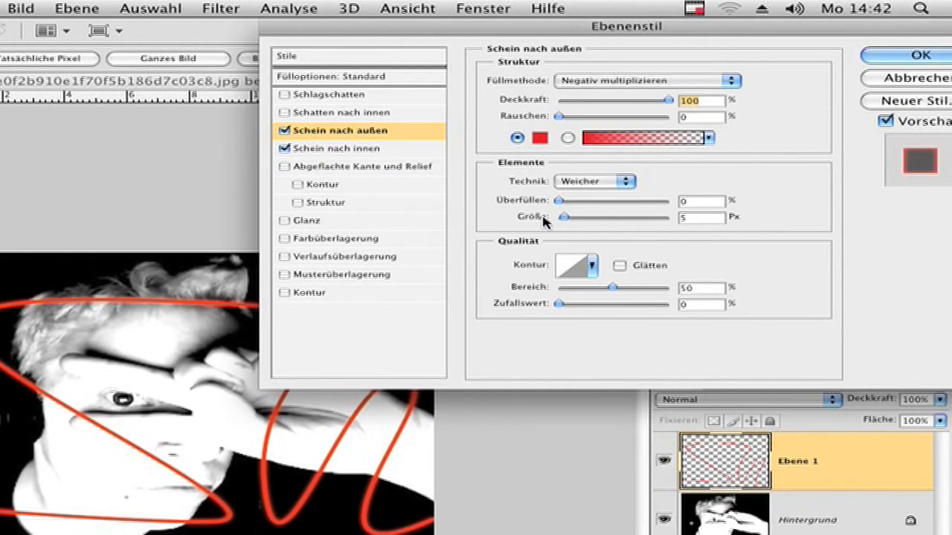
# - Adjust Schein nach außen to 9 px size with 1% Überfüllen
pyautogui.moveTo(565, 218); pyautogui.dragTo(581, 217)
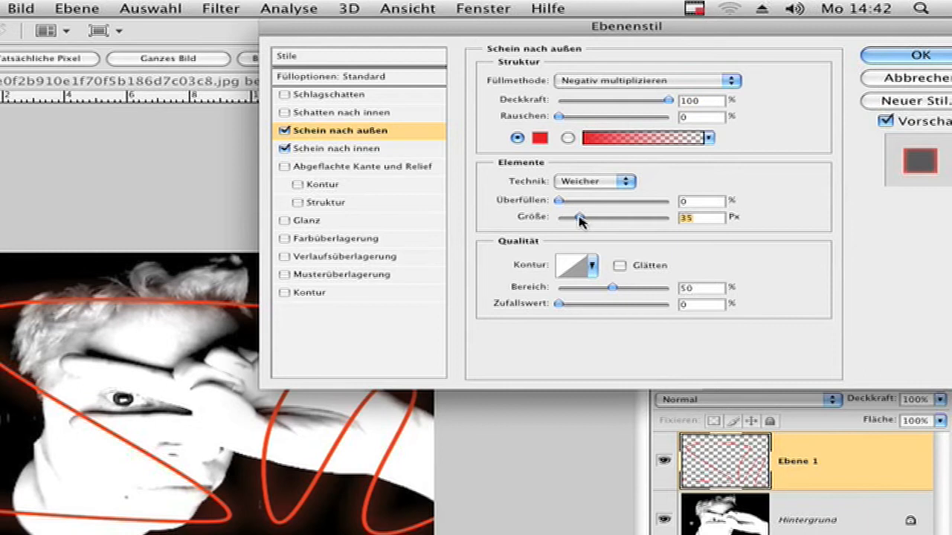
pyautogui.moveTo(583, 217); pyautogui.dragTo(568, 217)
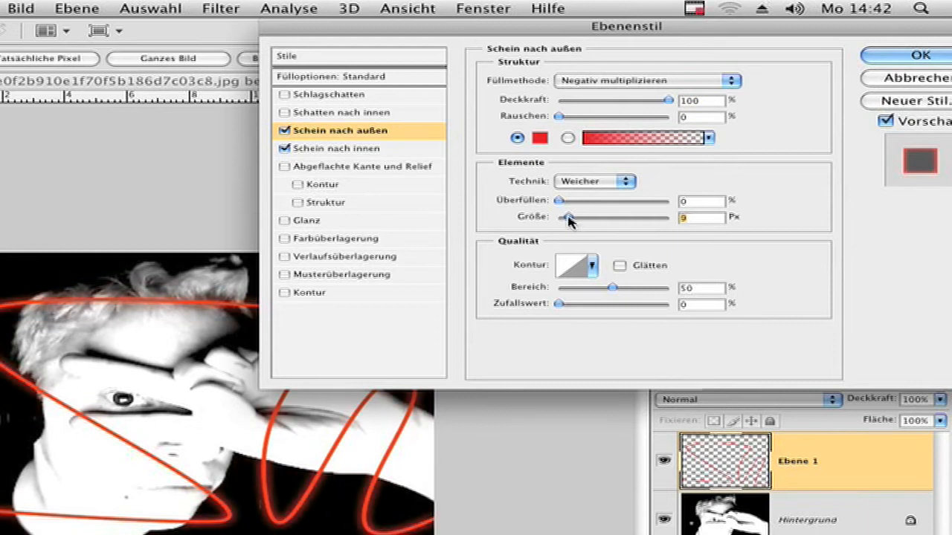
pyautogui.moveTo(520, 206)
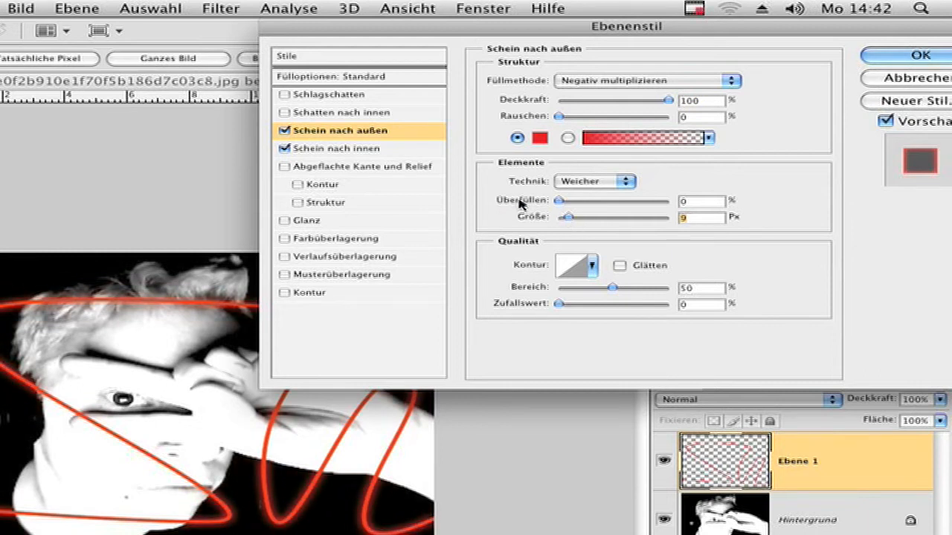
pyautogui.moveTo(534, 205)
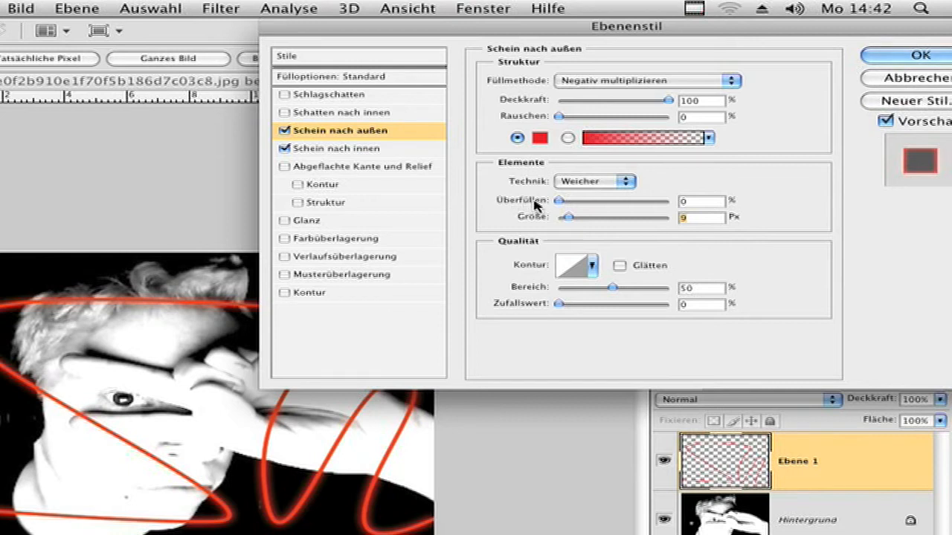
pyautogui.moveTo(556, 205)
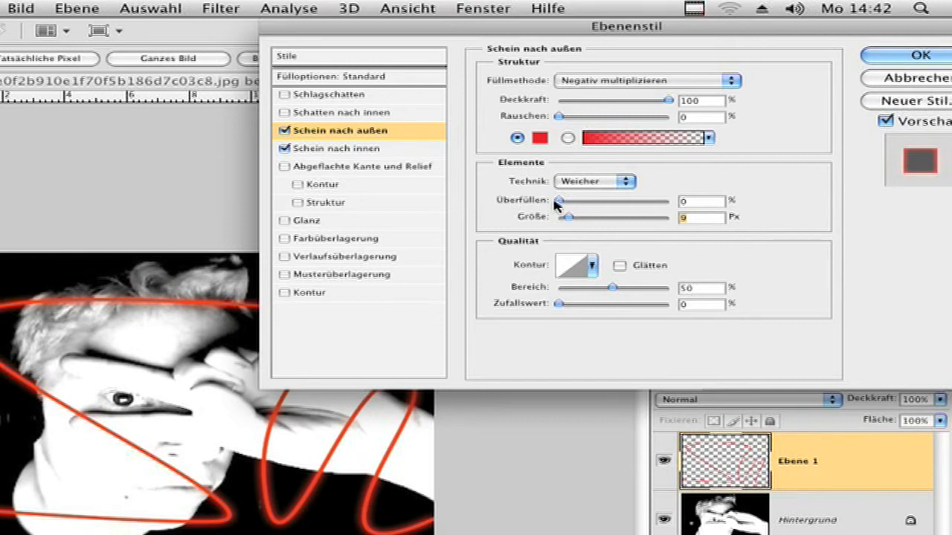
pyautogui.moveTo(559, 202); pyautogui.dragTo(562, 202)
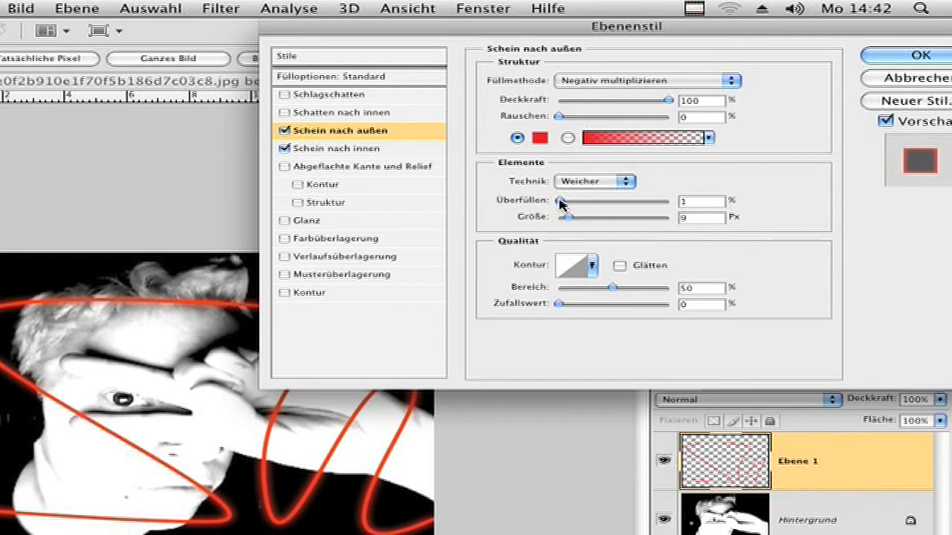